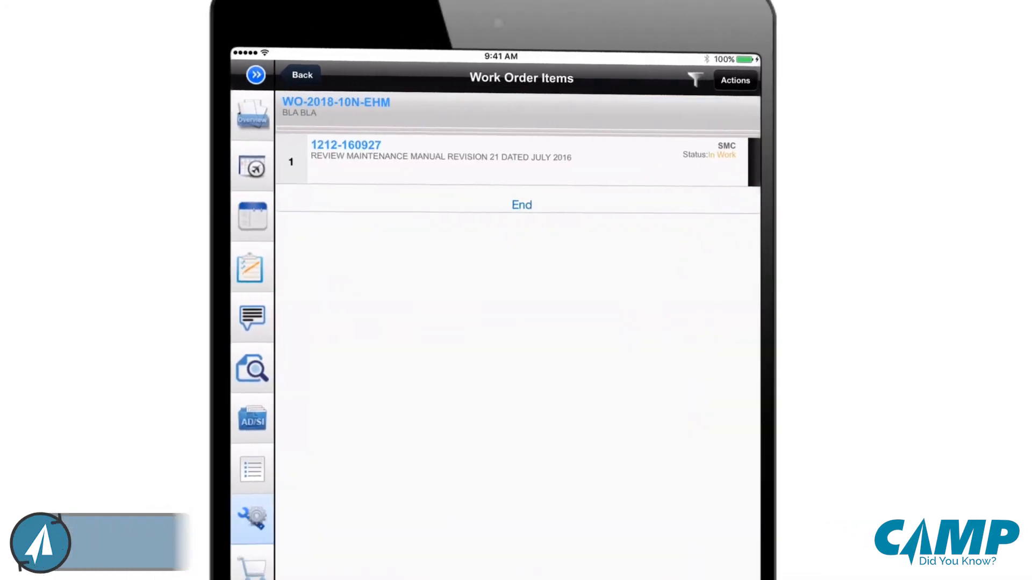
# Show the actions menu for work order WO-2018-10N-EHM.
pyautogui.click(734, 80)
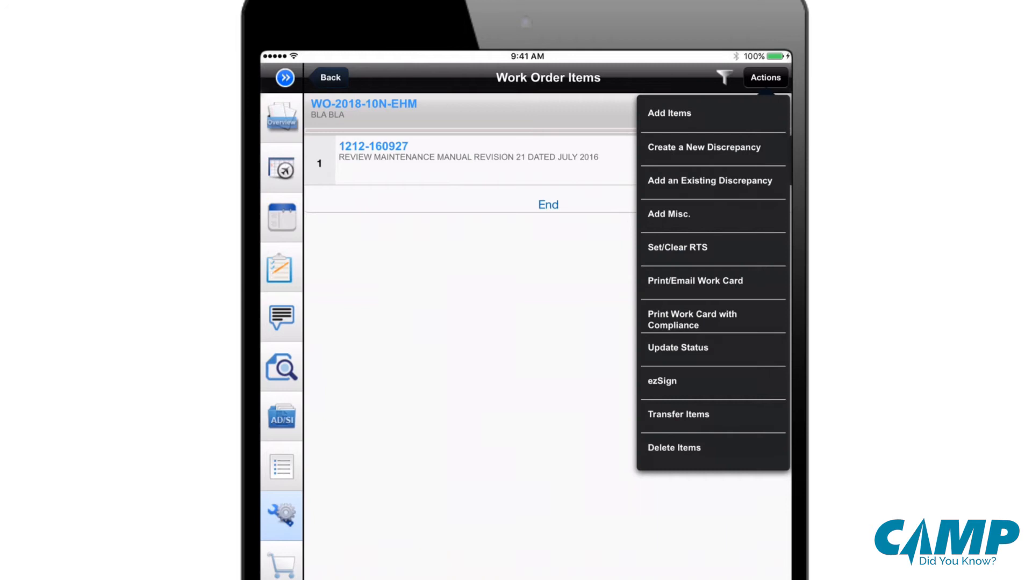
# Search Add Items for tasks matching the keyword 'Wing'.
pyautogui.click(669, 113)
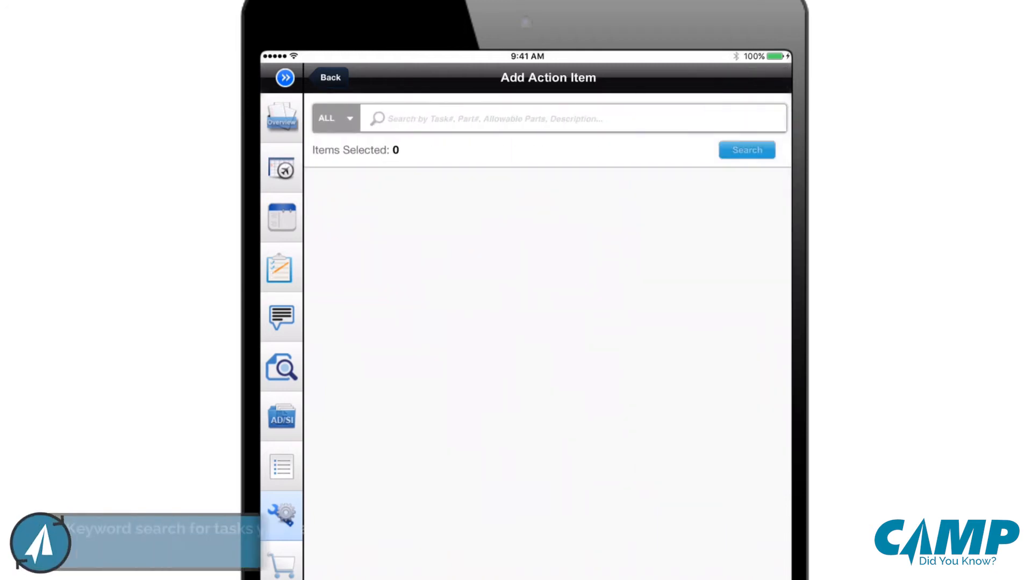
pyautogui.write('Wind')
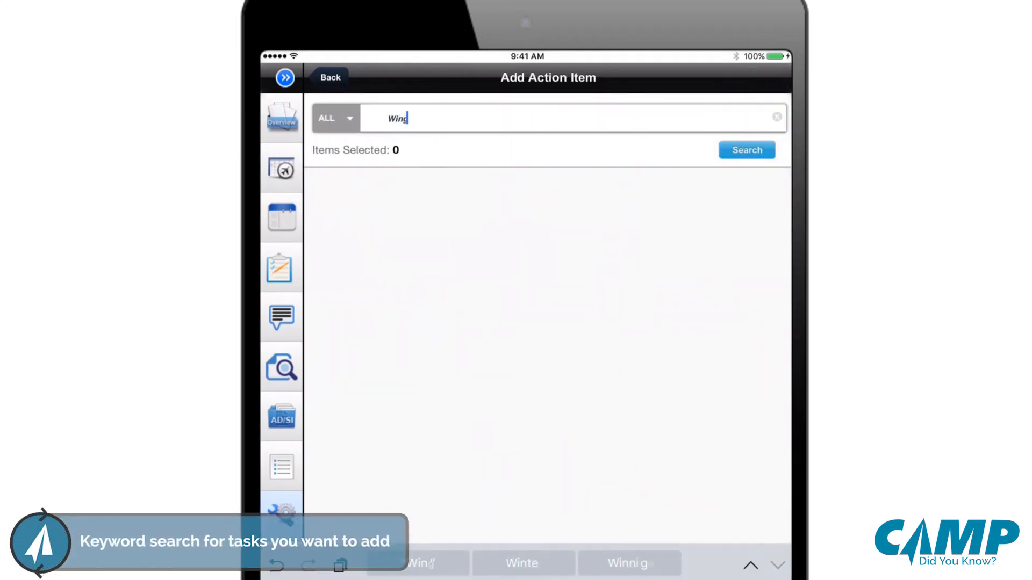
pyautogui.click(746, 149)
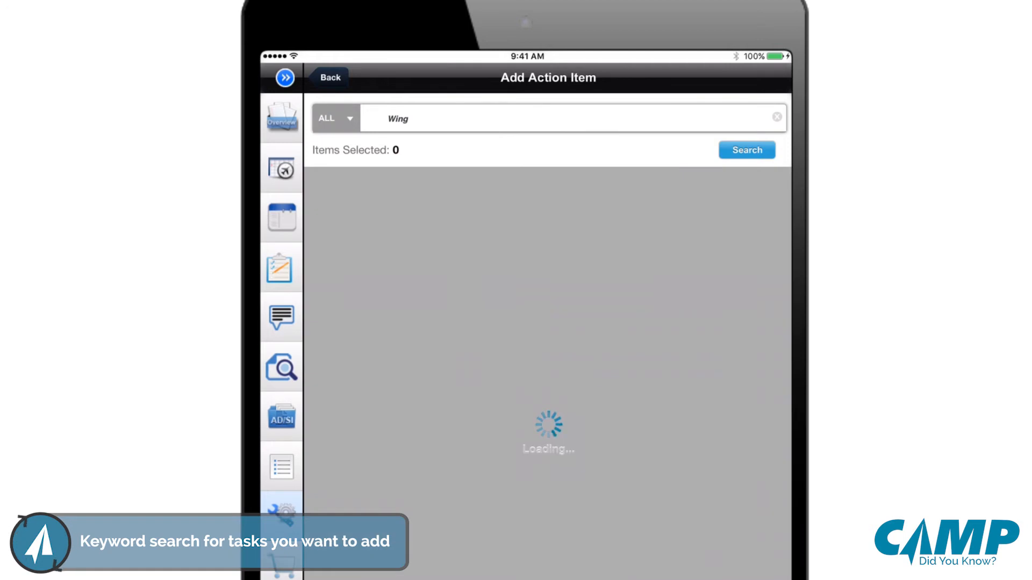
pyautogui.click(747, 150)
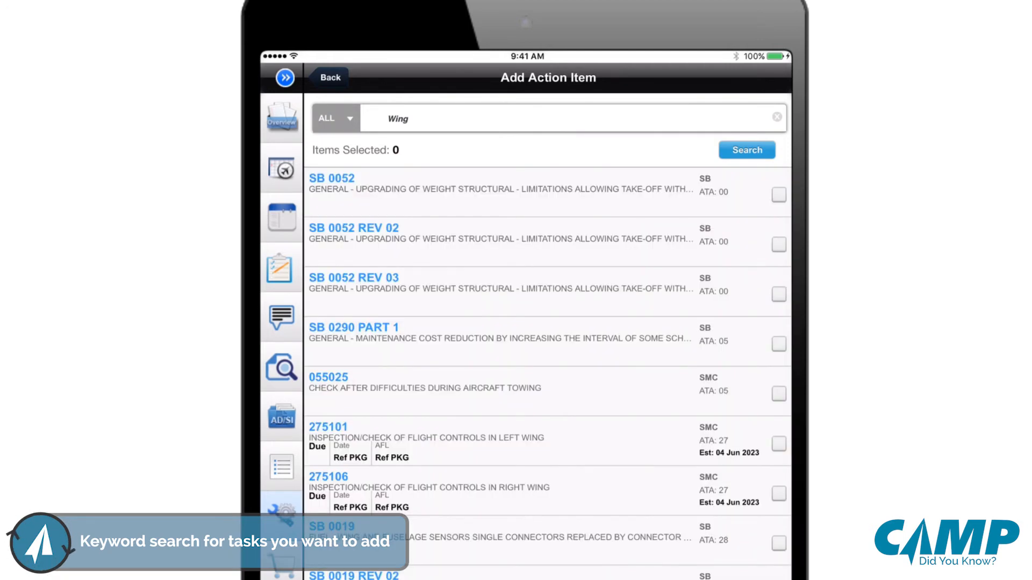
# Add tasks 275101 and 275106, left and right wing flight-control inspections, to the work order.
pyautogui.click(779, 445)
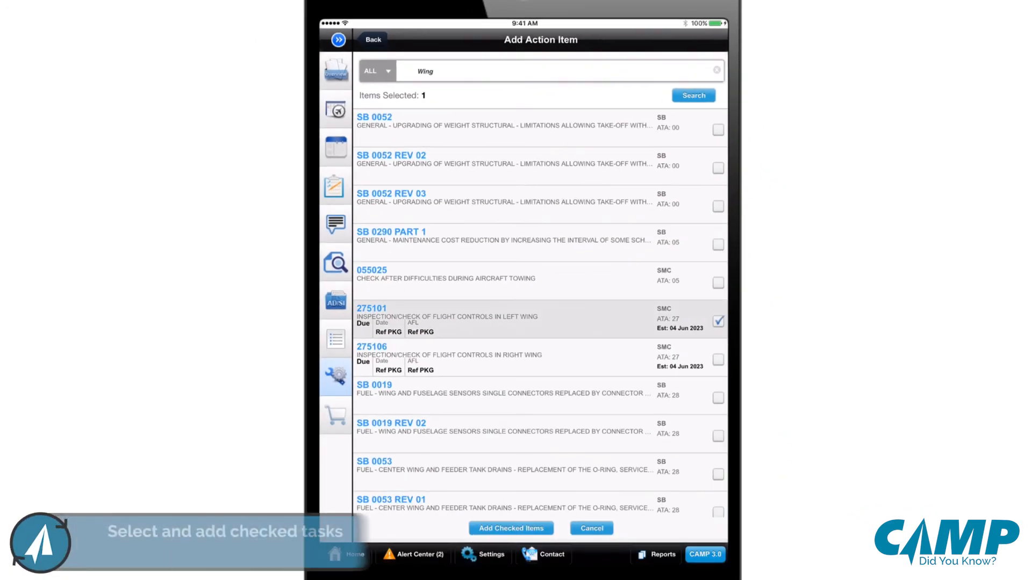
pyautogui.click(717, 359)
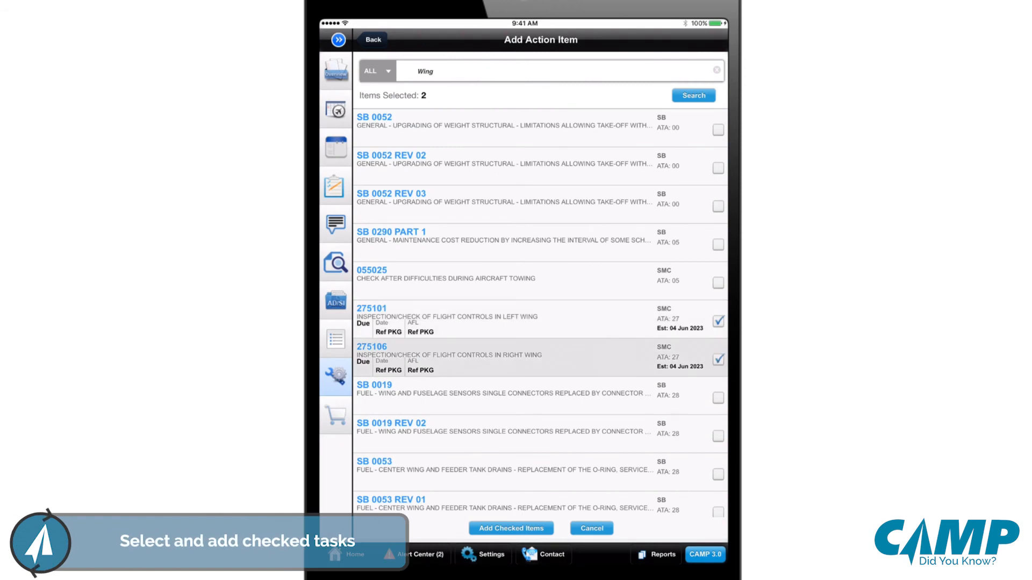
pyautogui.click(510, 529)
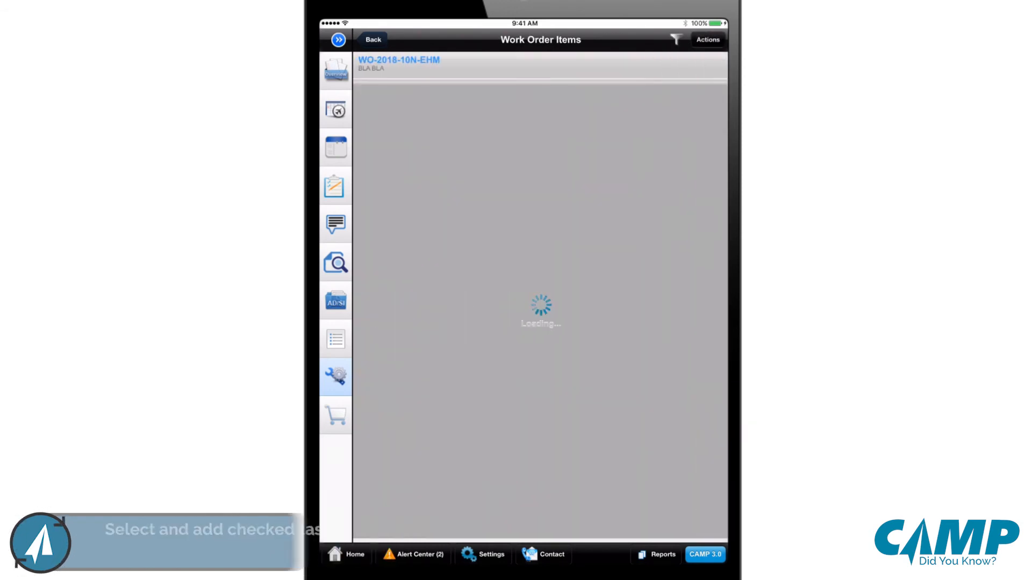